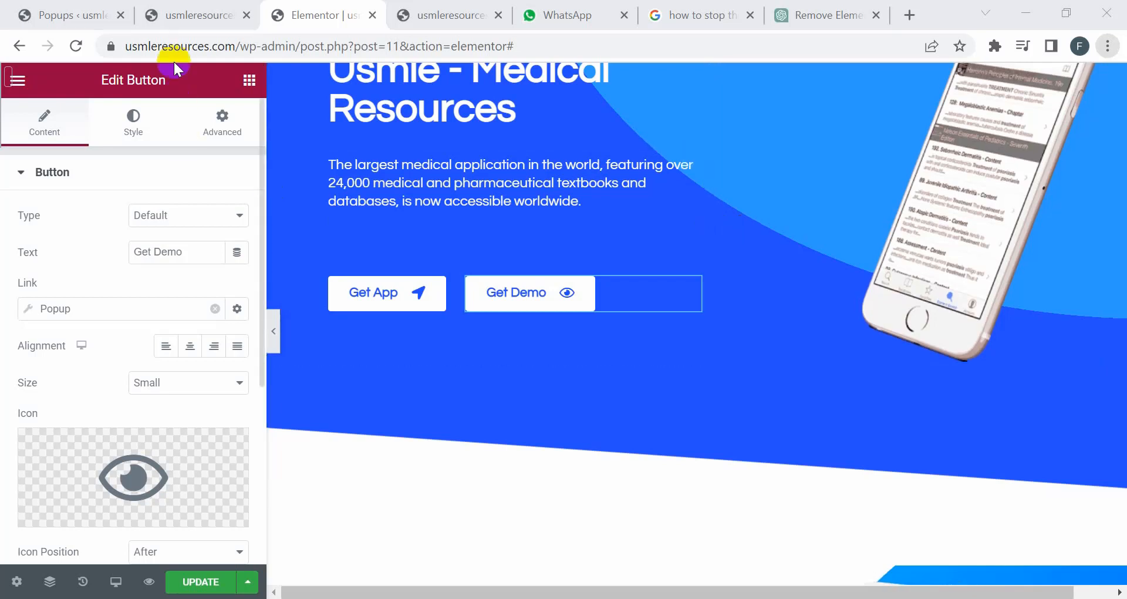
- Check the saved popup templates list, then return to editing the page in Elementor
{"action": "left_click", "coordinate": [64, 15]}
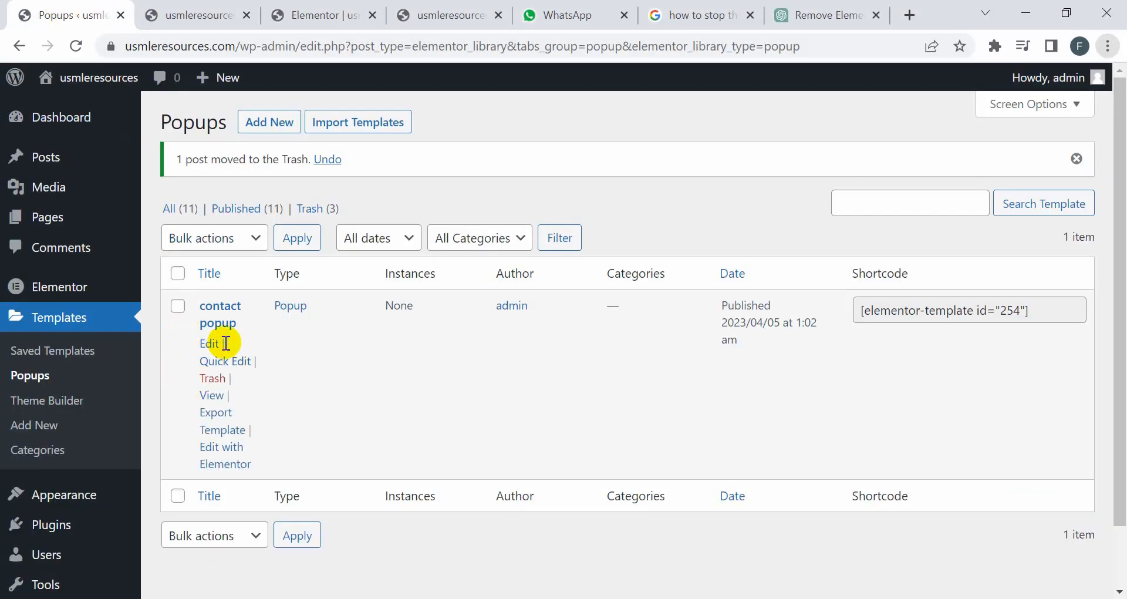
{"action": "mouse_move", "coordinate": [209, 377]}
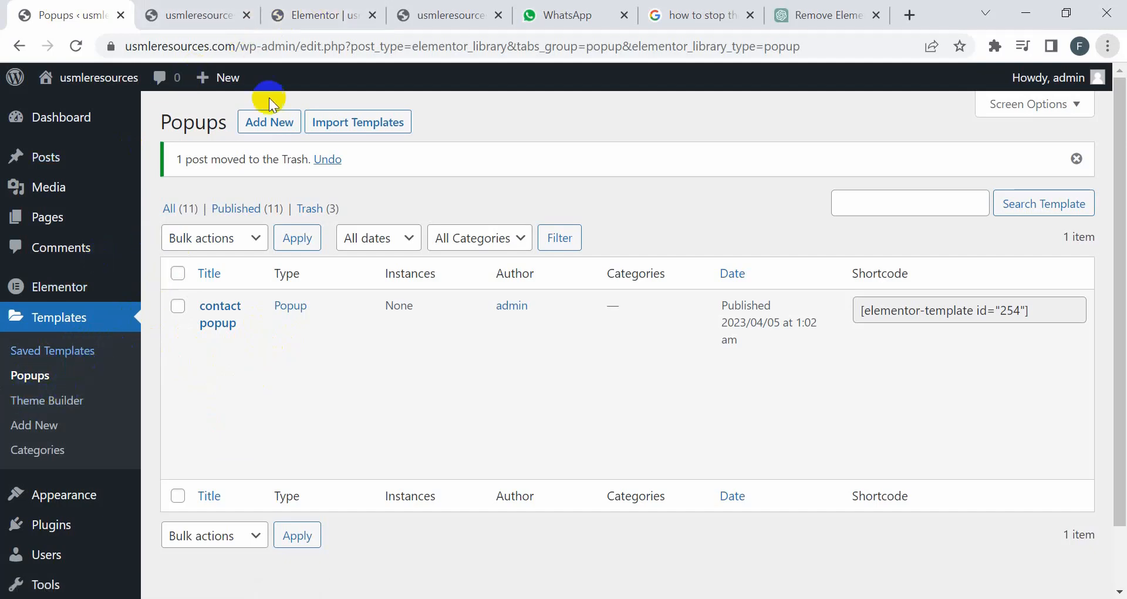
{"action": "left_click", "coordinate": [316, 15]}
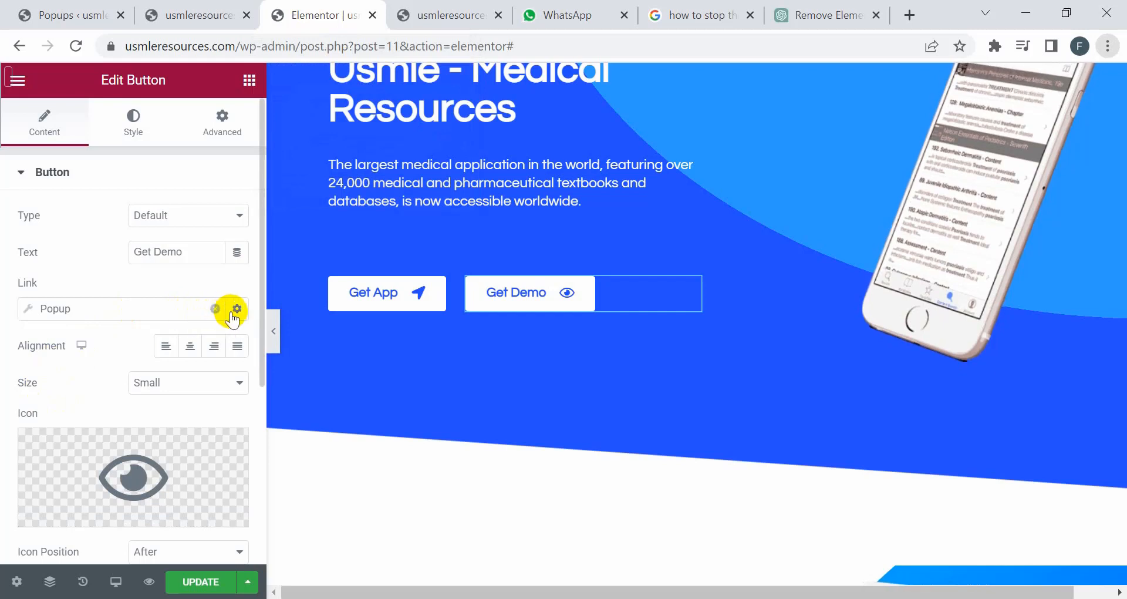
{"action": "mouse_move", "coordinate": [237, 309]}
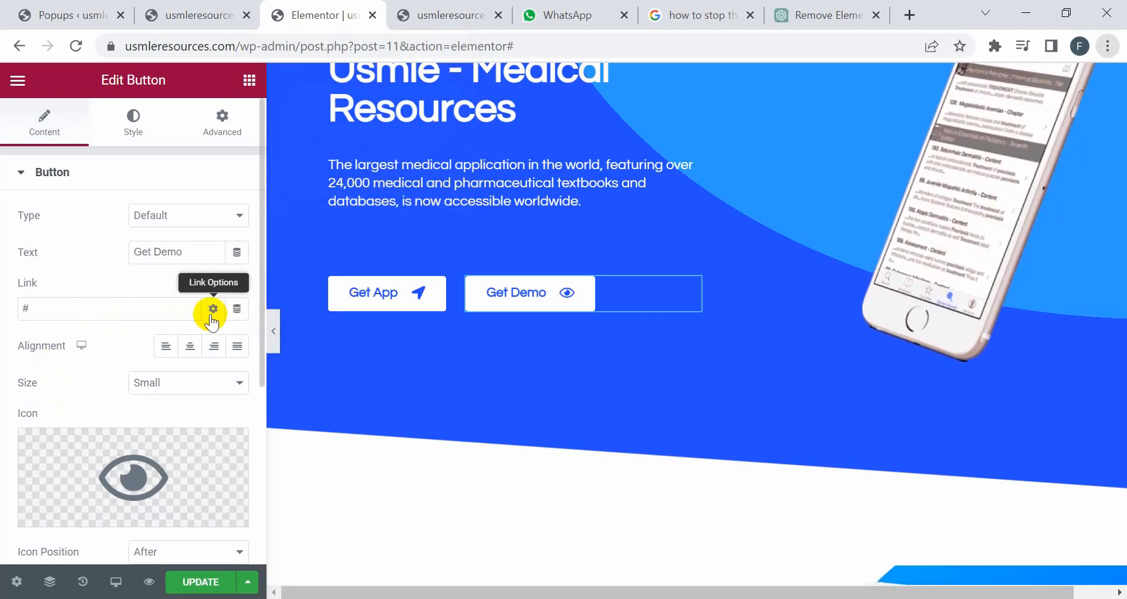
- Set the Get Demo button's link to the Popup action and search 'conta' for the contact popup
{"action": "left_click", "coordinate": [212, 309]}
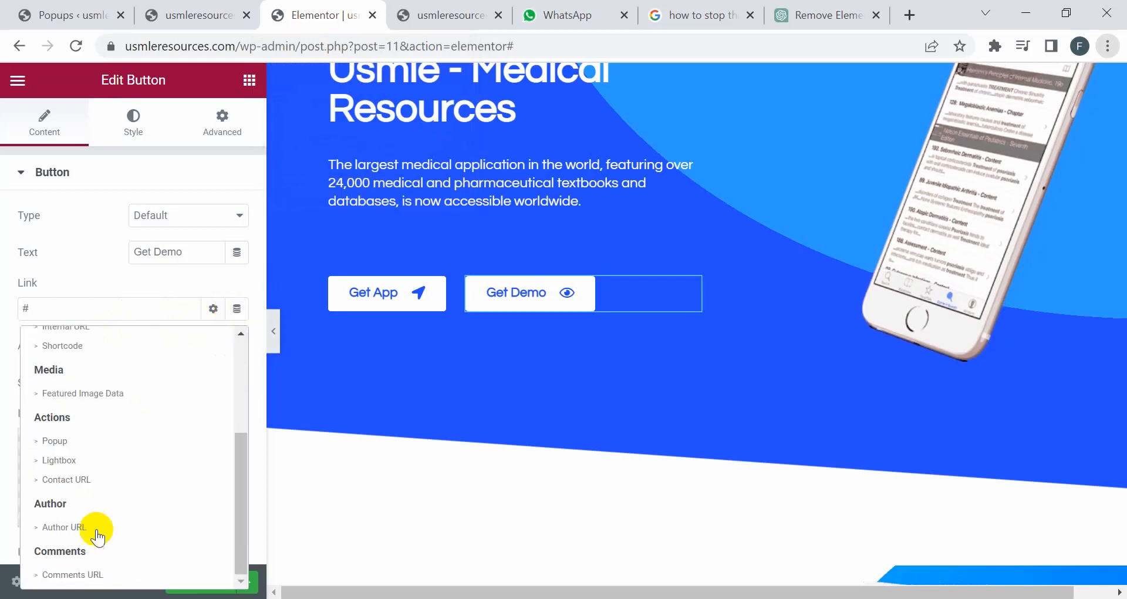
{"action": "left_click", "coordinate": [55, 440]}
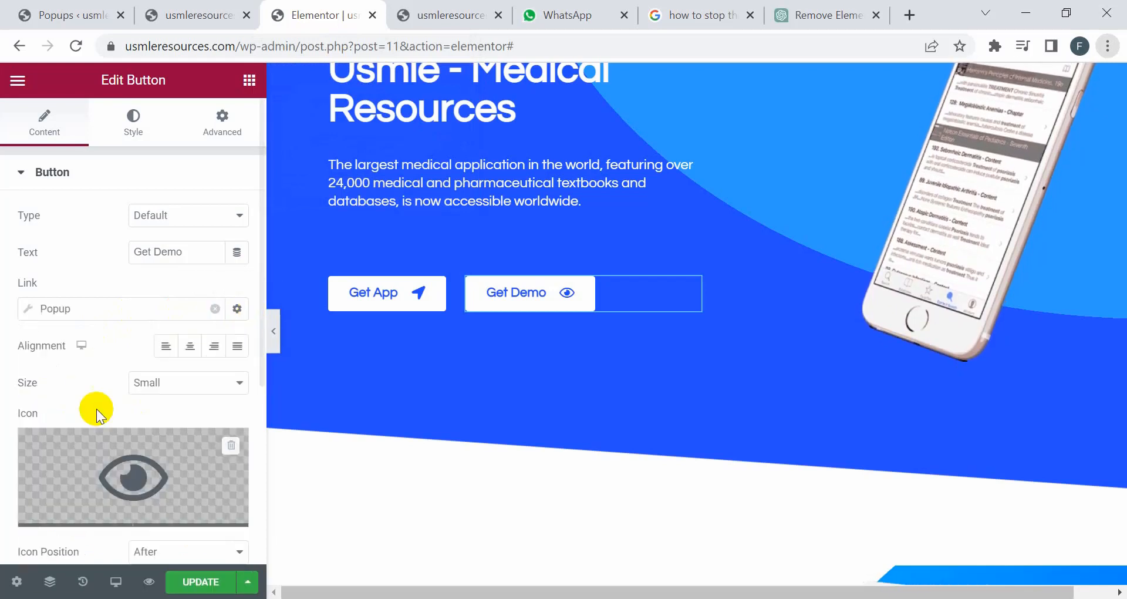
{"action": "left_click", "coordinate": [236, 309]}
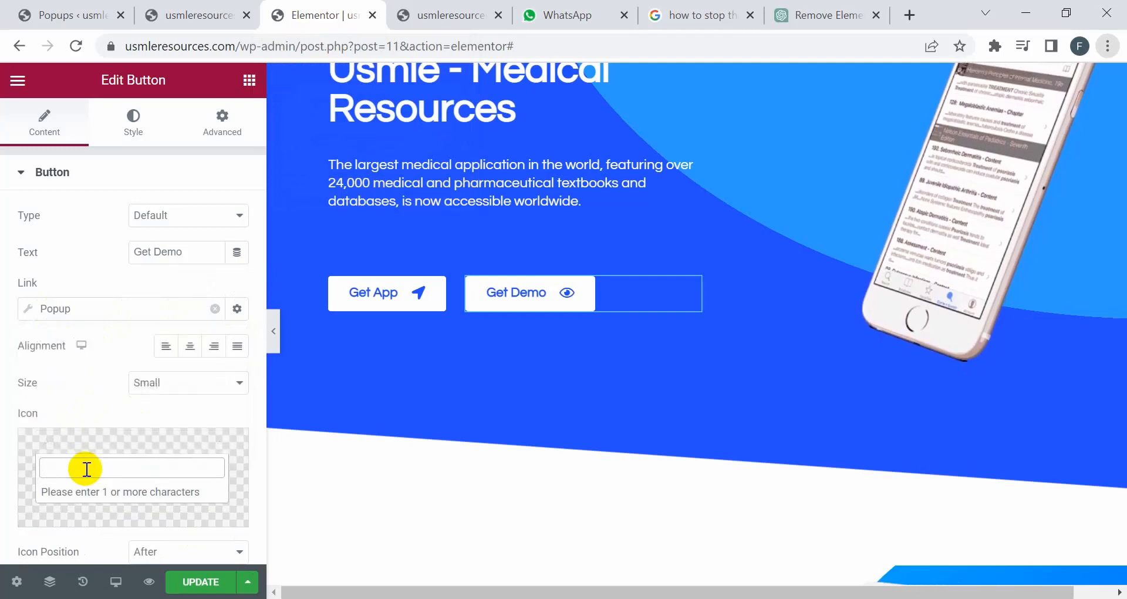
{"action": "type", "text": "conta"}
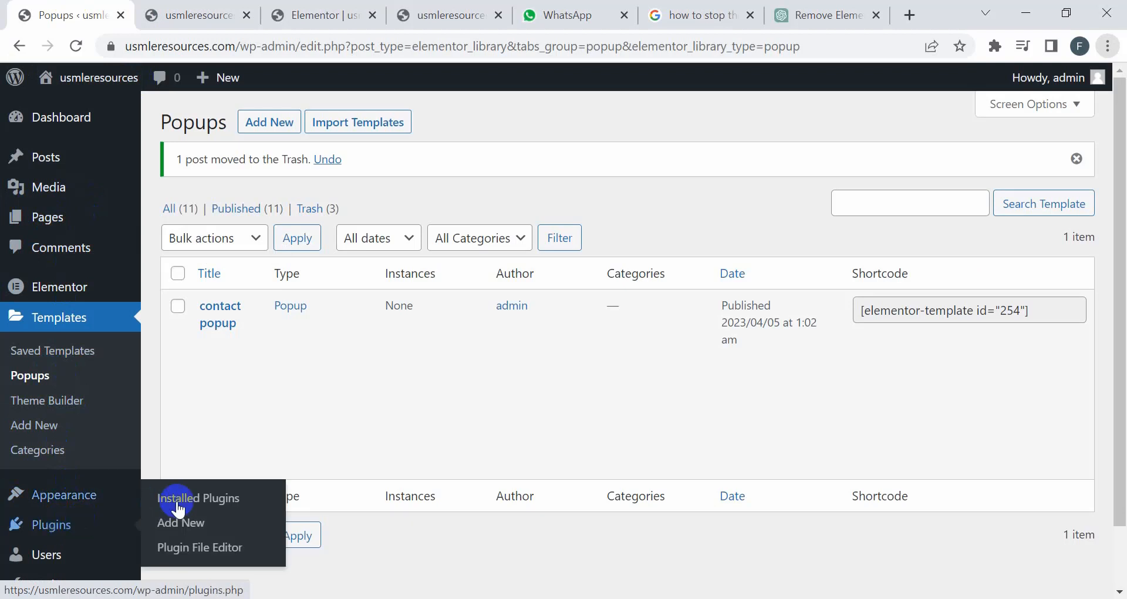
{"action": "mouse_move", "coordinate": [198, 523]}
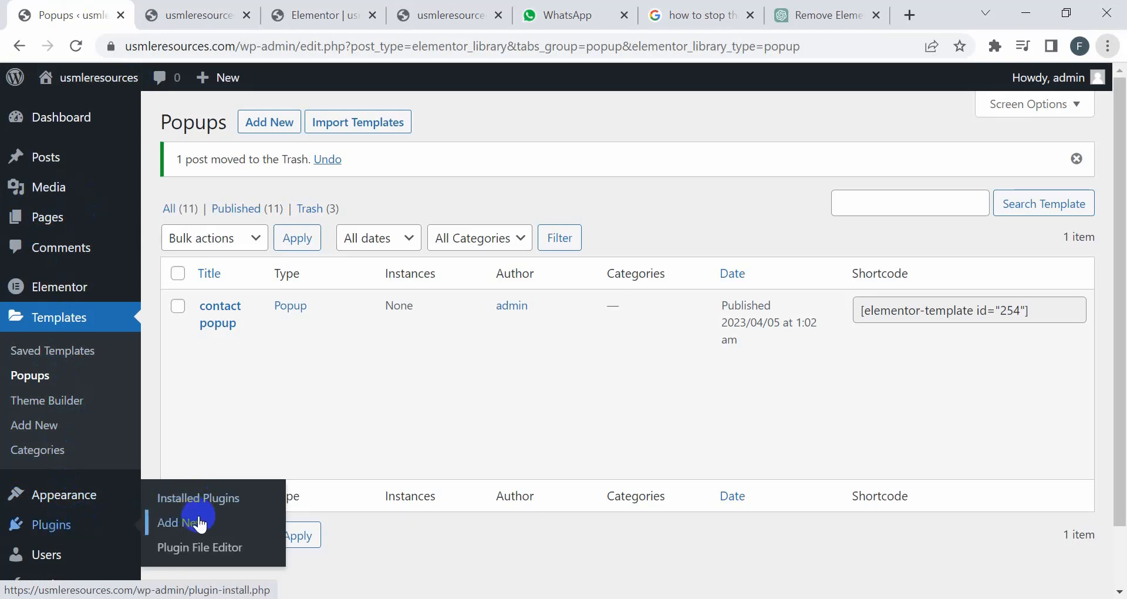
- Find Enable jQuery Migrate Helper in Plugins > Add New and install and activate it
{"action": "left_click", "coordinate": [177, 521]}
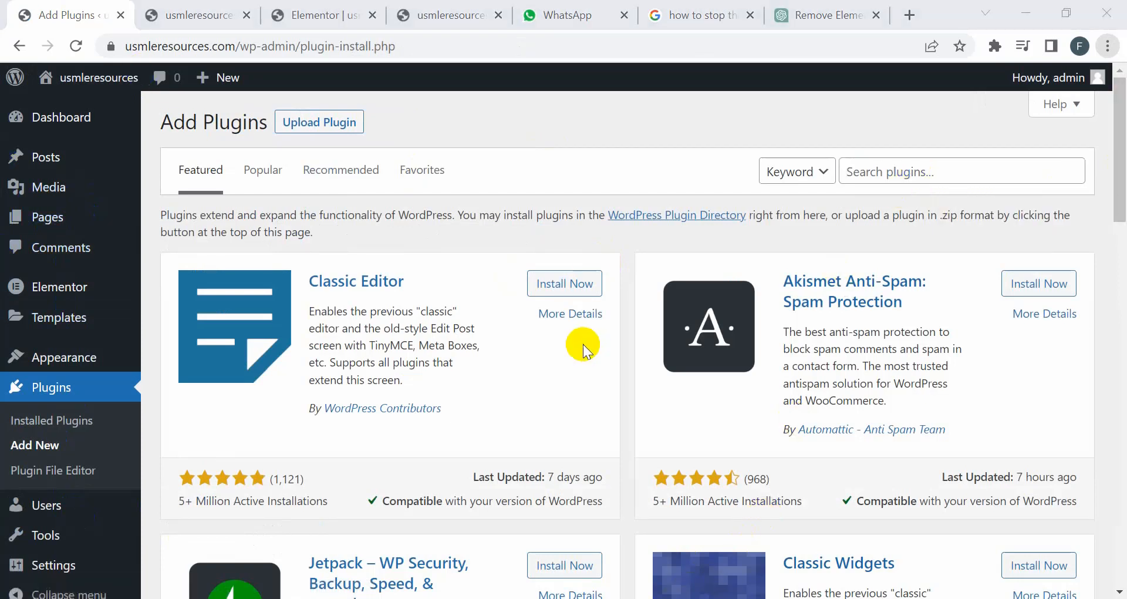
{"action": "left_click", "coordinate": [935, 172]}
{"action": "type", "text": "enable jquery migrate helper"}
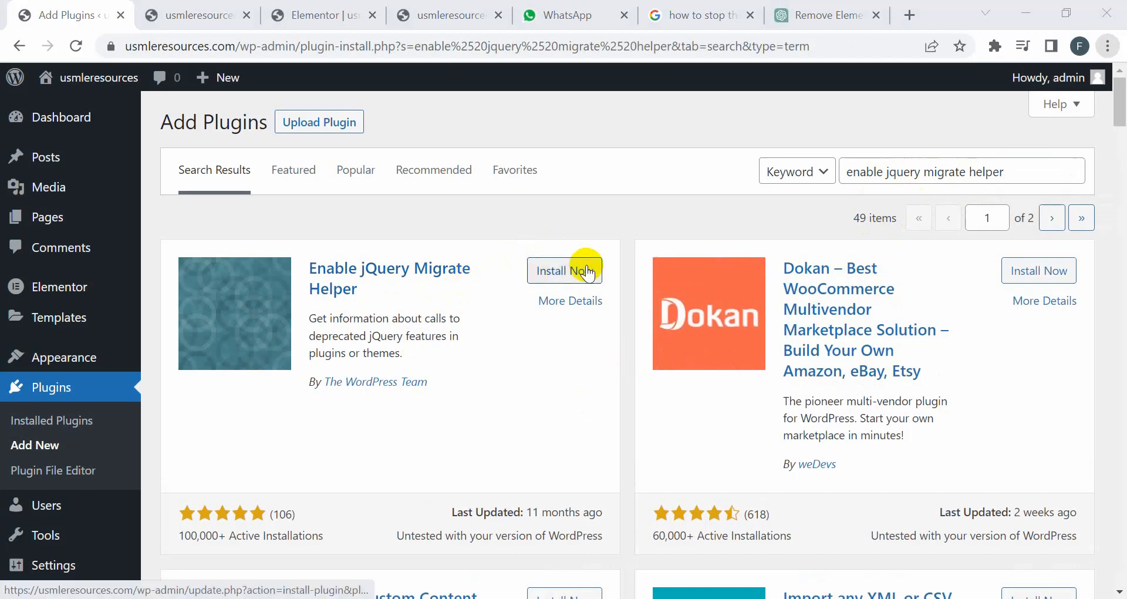
{"action": "left_click", "coordinate": [565, 270]}
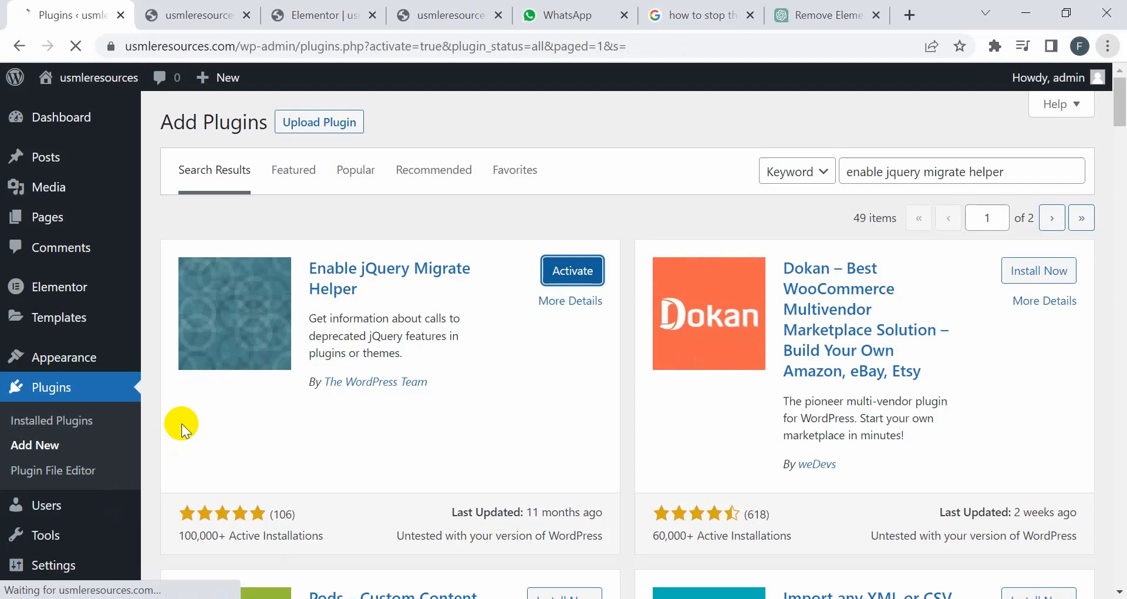
{"action": "left_click", "coordinate": [572, 270]}
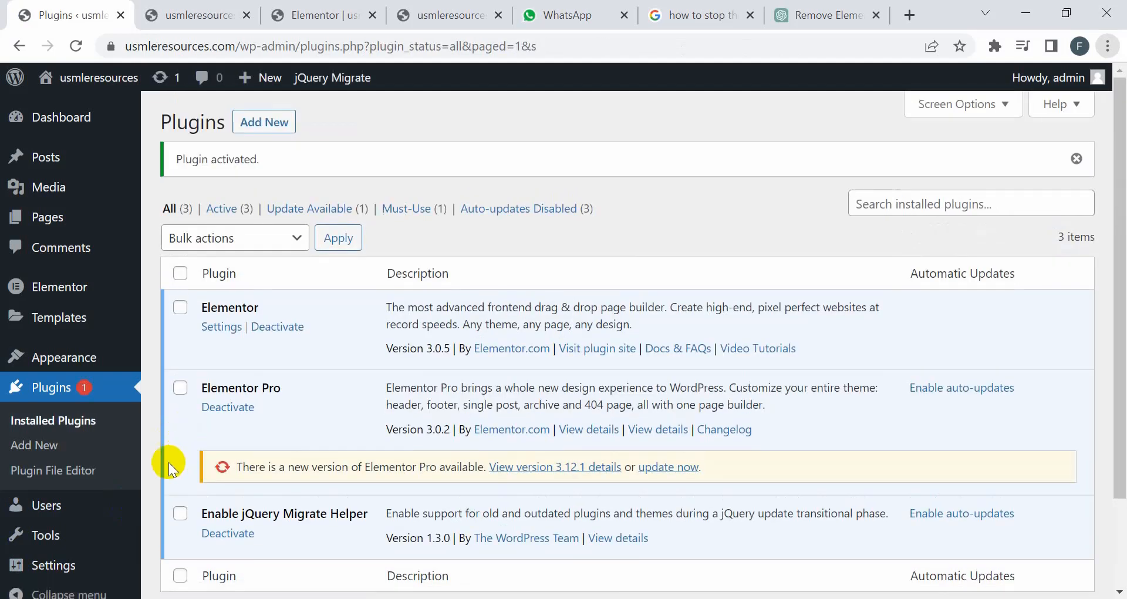
{"action": "mouse_move", "coordinate": [671, 597]}
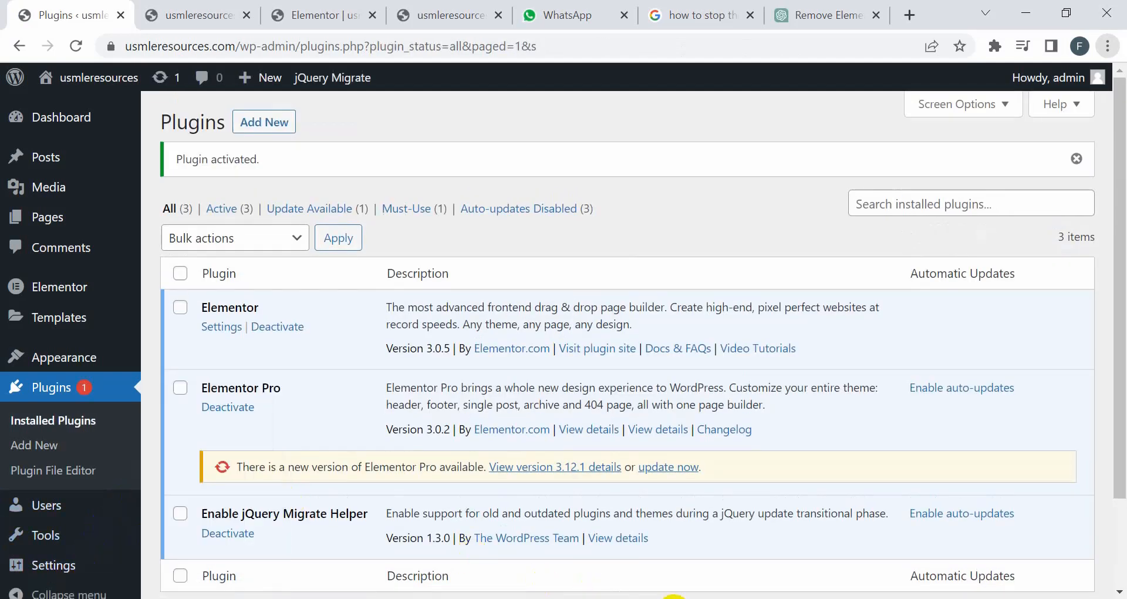
- Scroll the Plugins page to see Enable jQuery Migrate Helper in the installed list
{"action": "scroll", "scroll_direction": "down", "scroll_amount": 3}
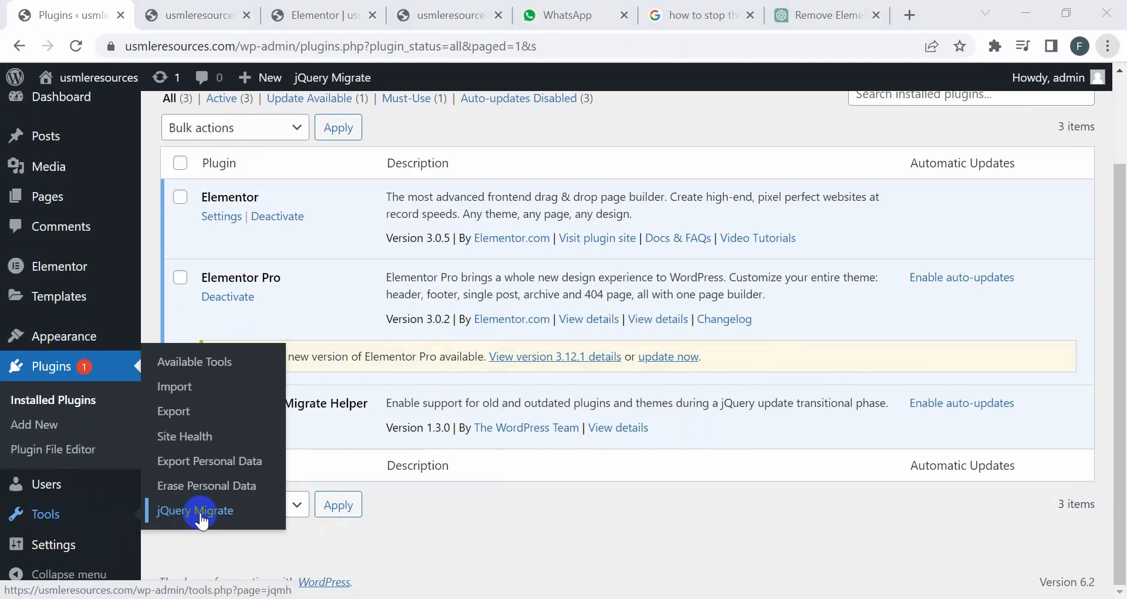
- Set jQuery Migrate's version to Legacy 1.12.4-wp, save, and return to the Elementor editor
{"action": "left_click", "coordinate": [195, 510]}
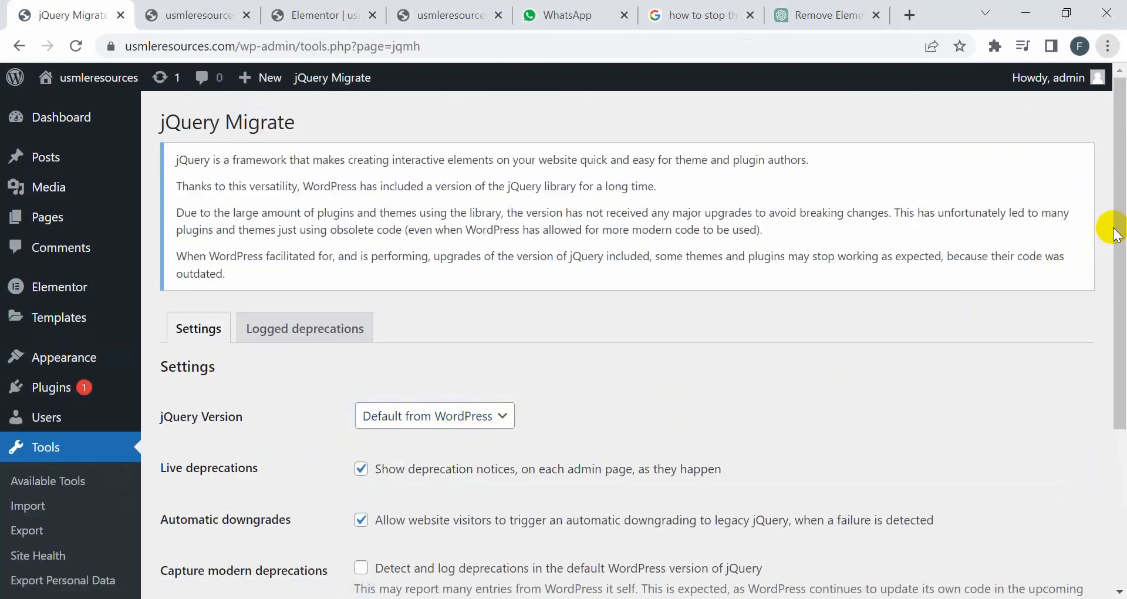
{"action": "left_click", "coordinate": [435, 329]}
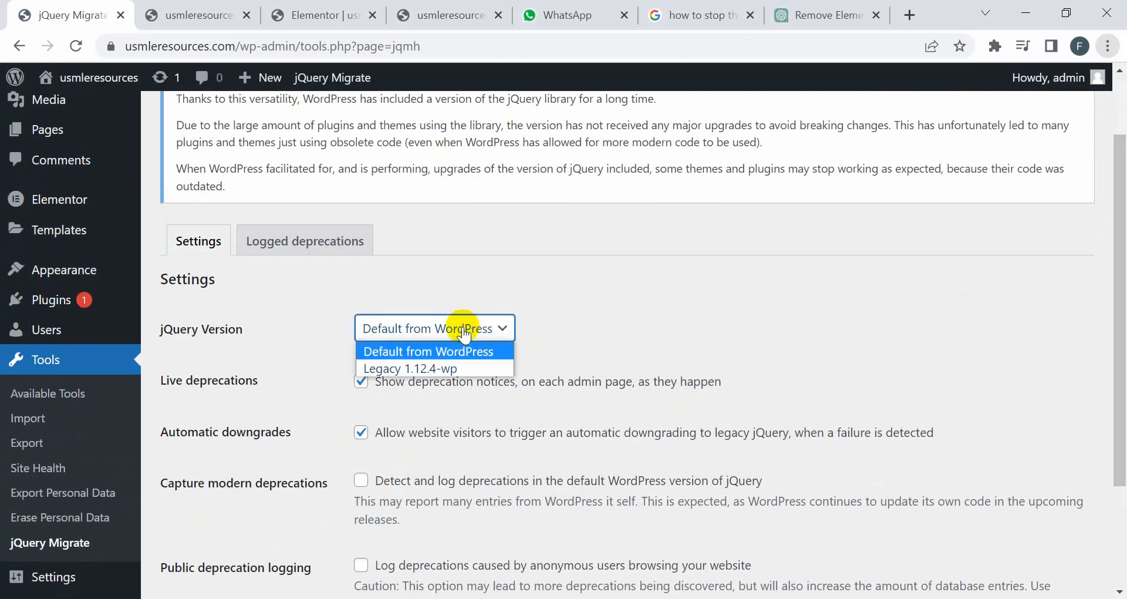
{"action": "mouse_move", "coordinate": [410, 368]}
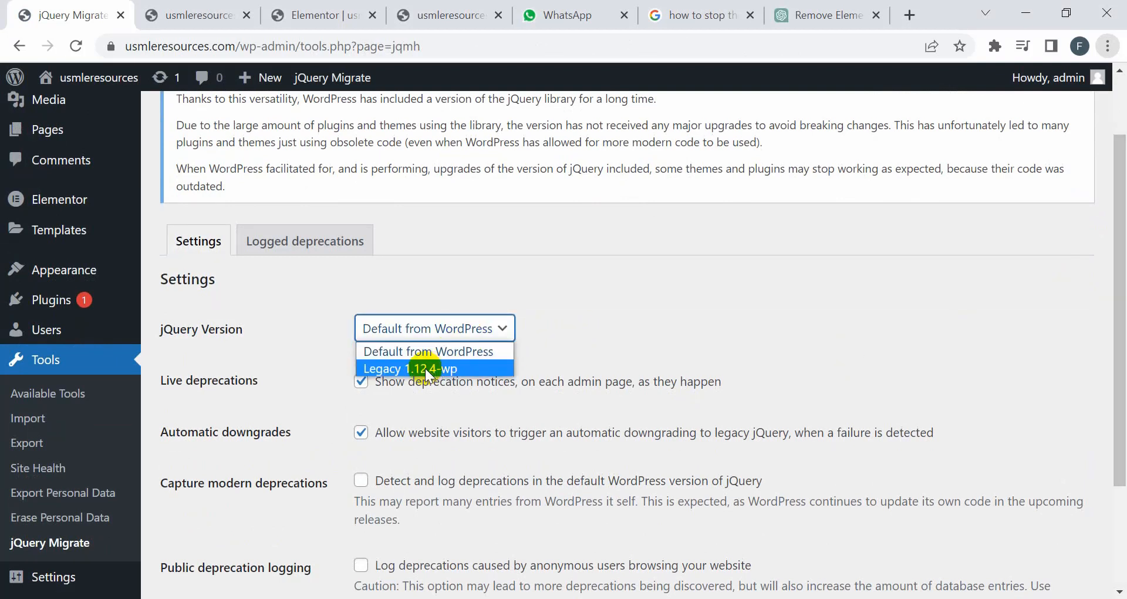
{"action": "mouse_move", "coordinate": [410, 367]}
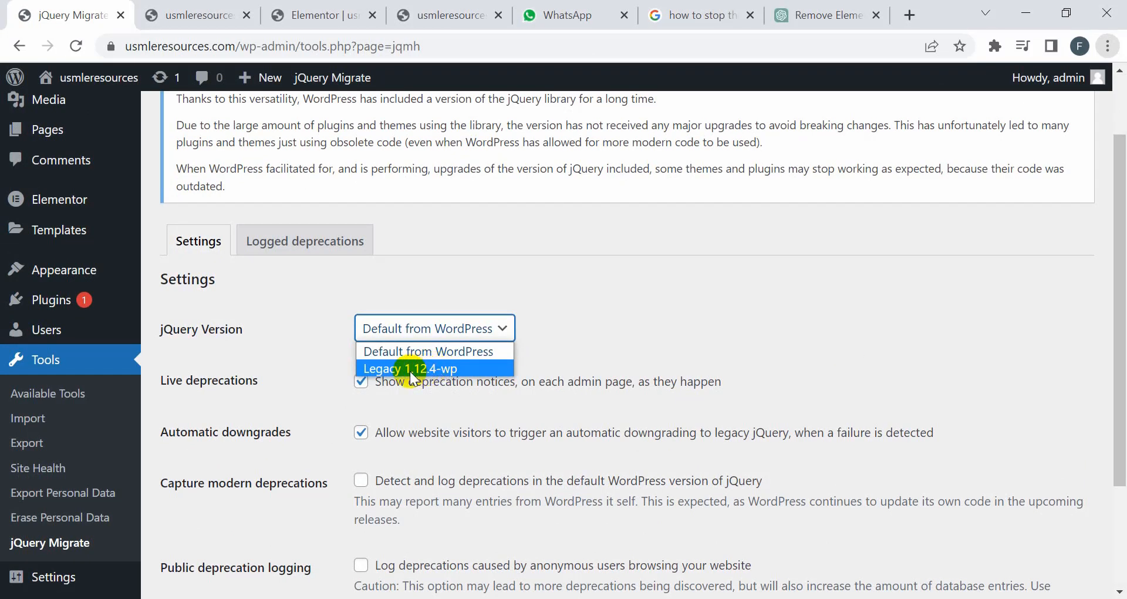
{"action": "left_click", "coordinate": [414, 368]}
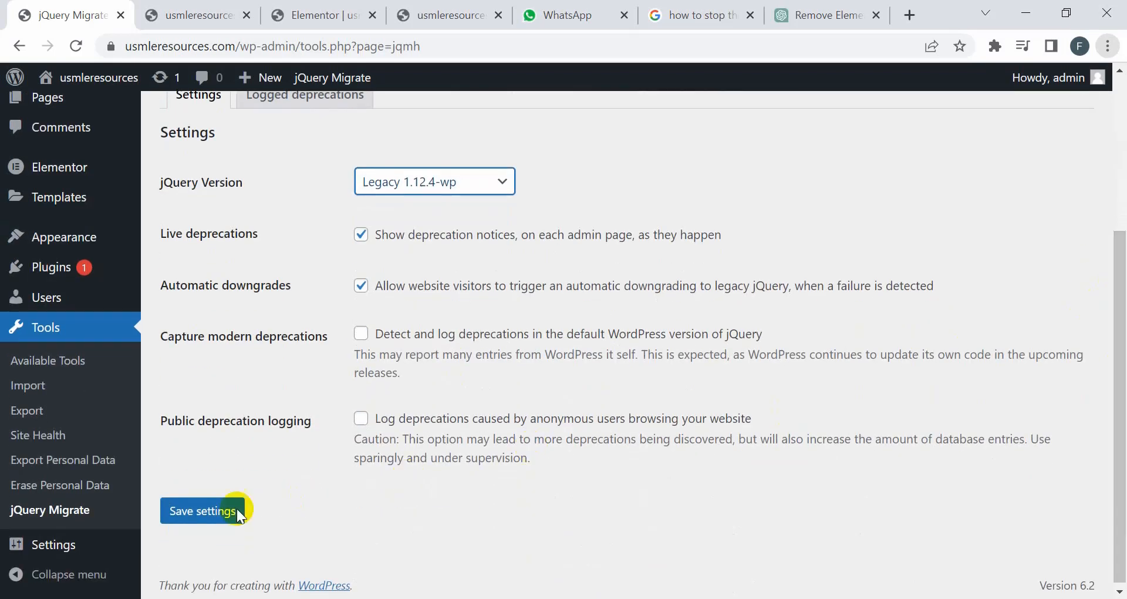
{"action": "left_click", "coordinate": [202, 511]}
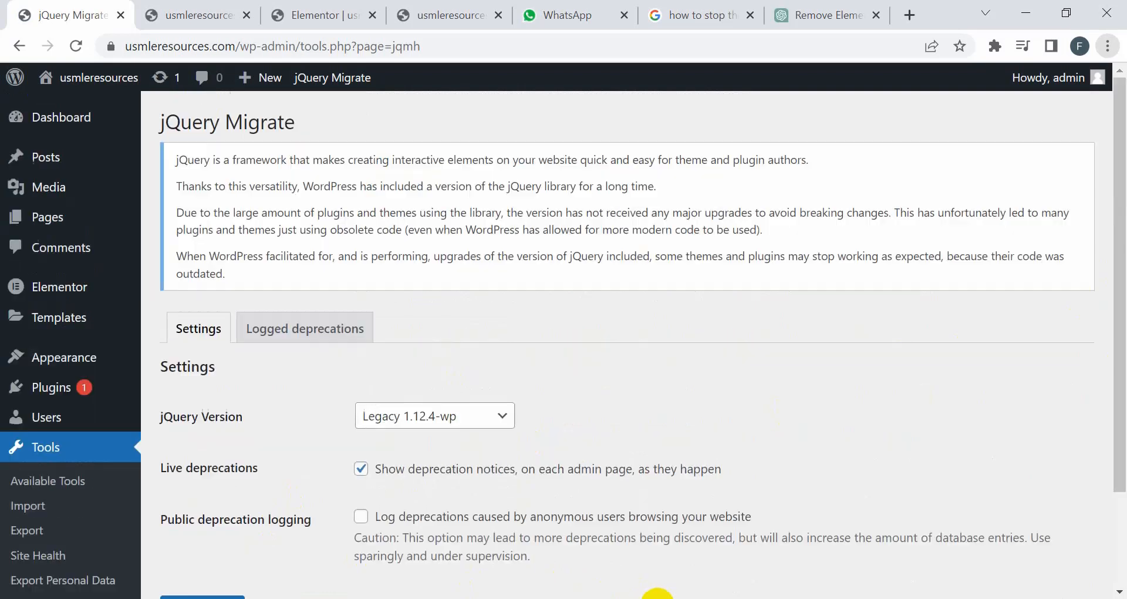
{"action": "left_click", "coordinate": [321, 16]}
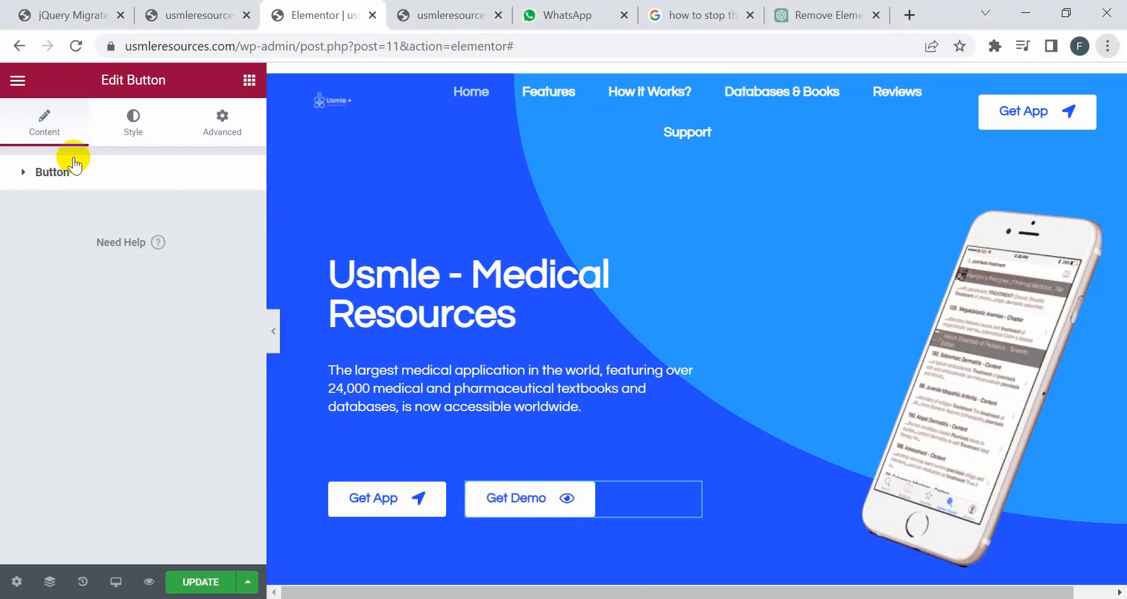
- Re-link the Get Demo button to the Popup action, search 'co' for the contact popup, and update the page
{"action": "left_click", "coordinate": [52, 171]}
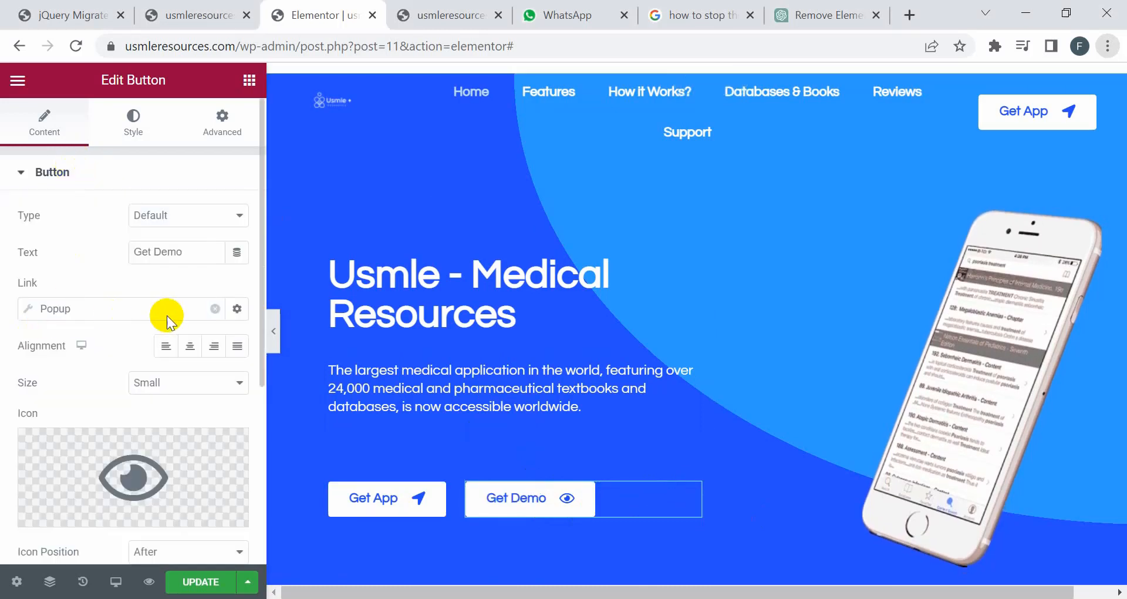
{"action": "left_click", "coordinate": [236, 308]}
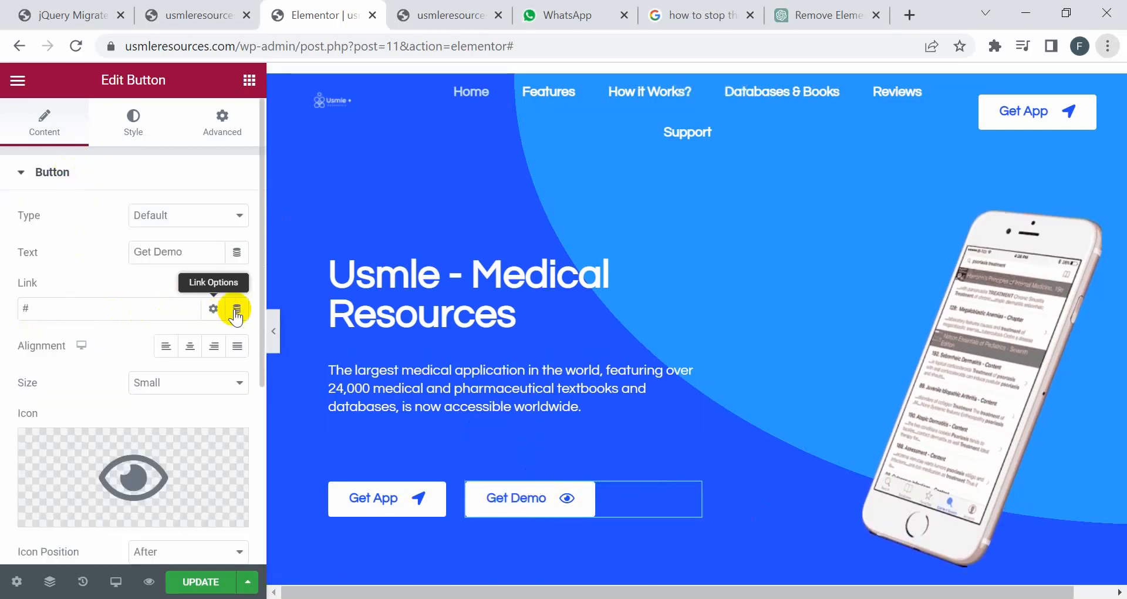
{"action": "left_click", "coordinate": [236, 308]}
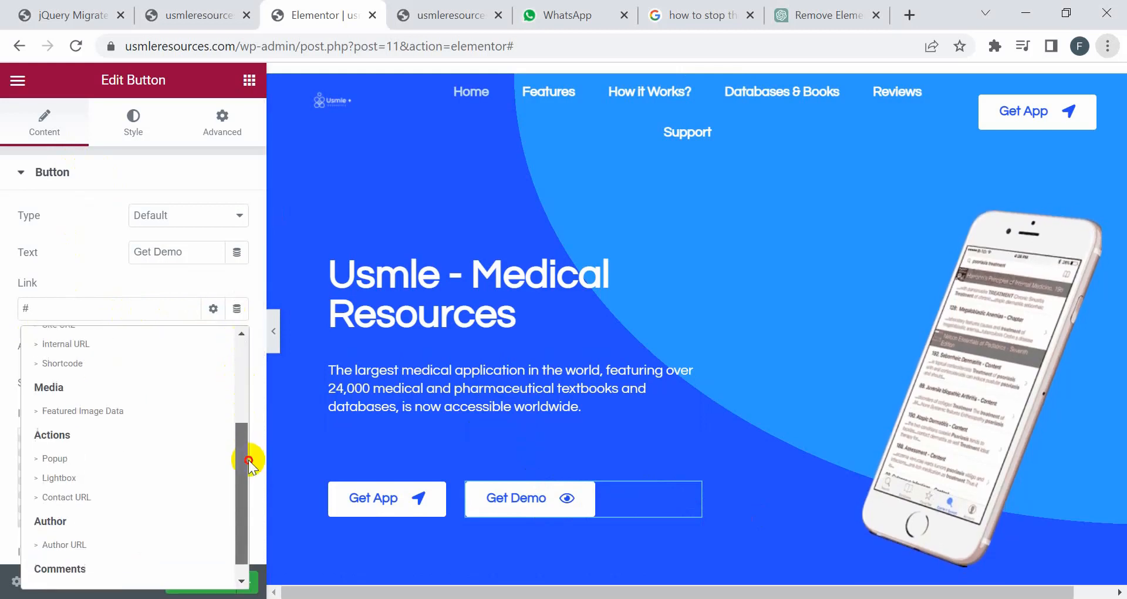
{"action": "left_click", "coordinate": [54, 458]}
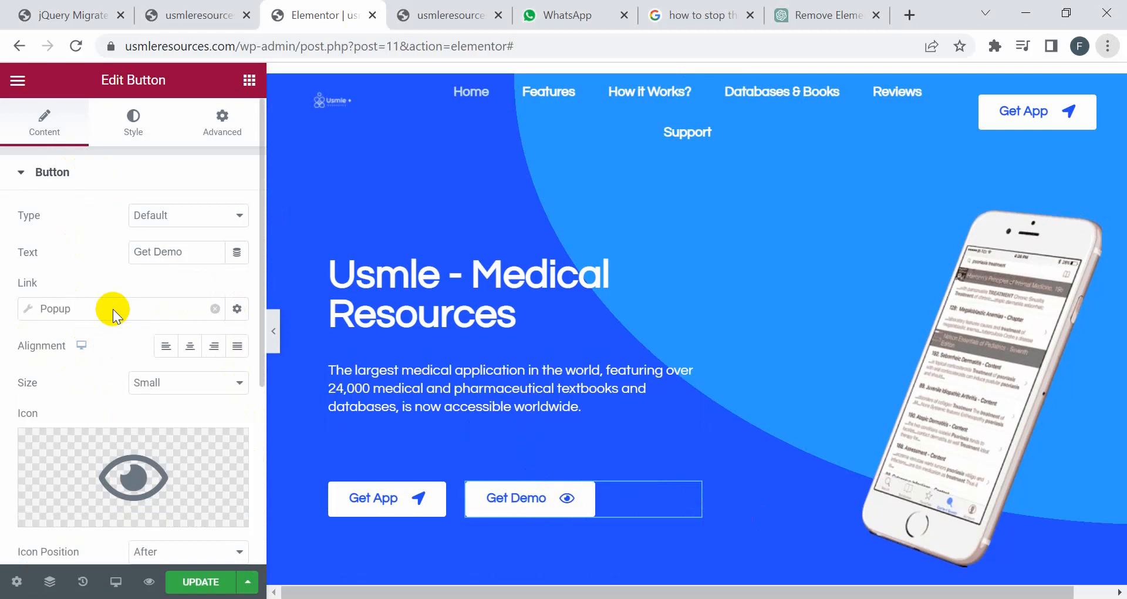
{"action": "left_click", "coordinate": [236, 309]}
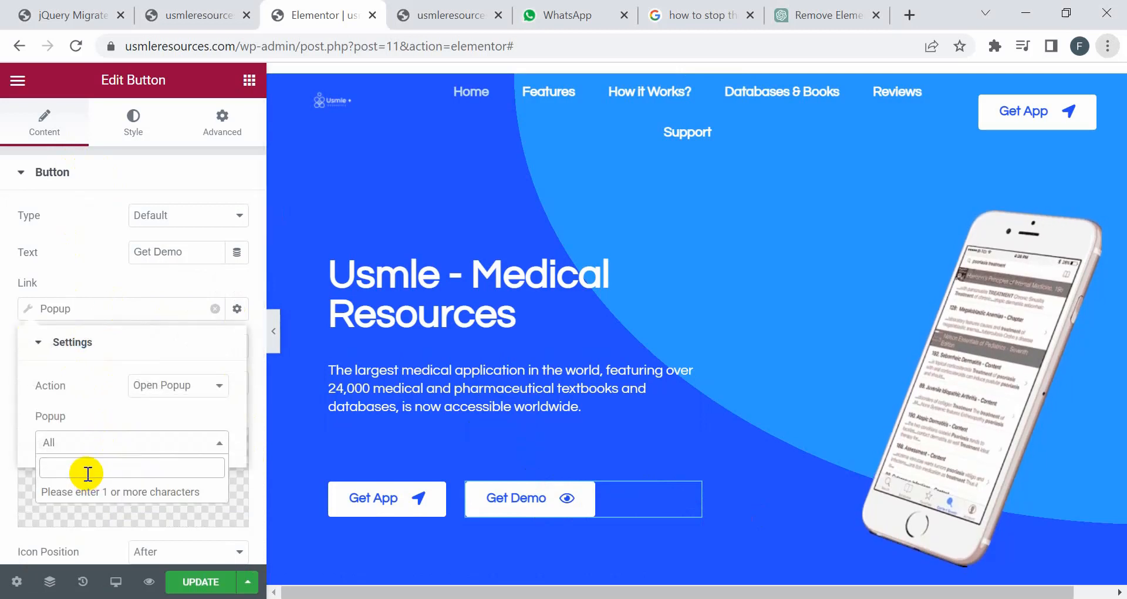
{"action": "type", "text": "co"}
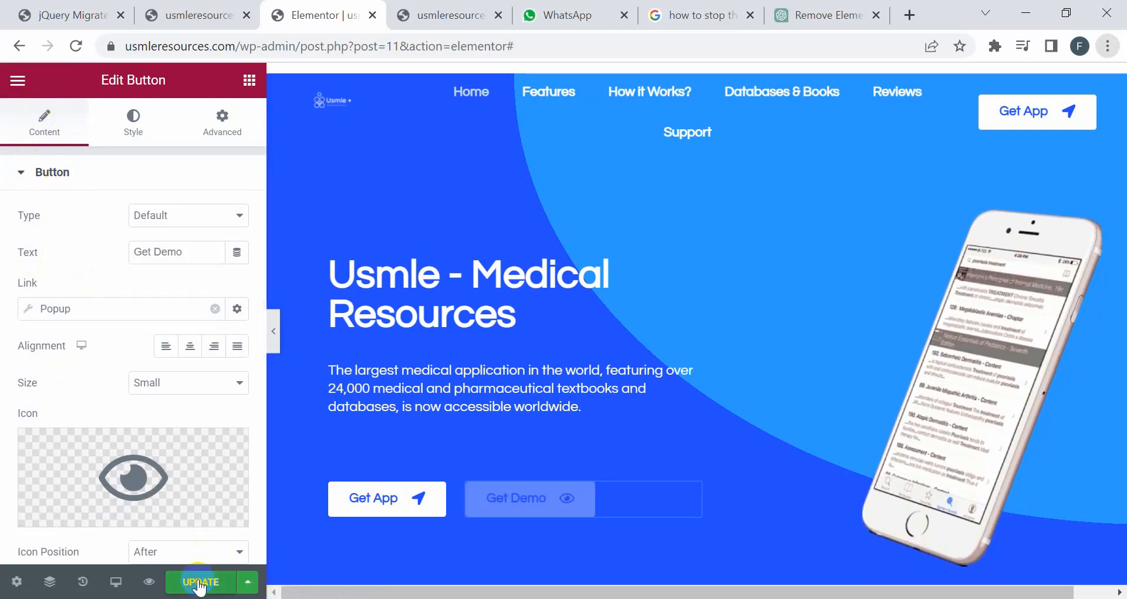
{"action": "left_click", "coordinate": [199, 582]}
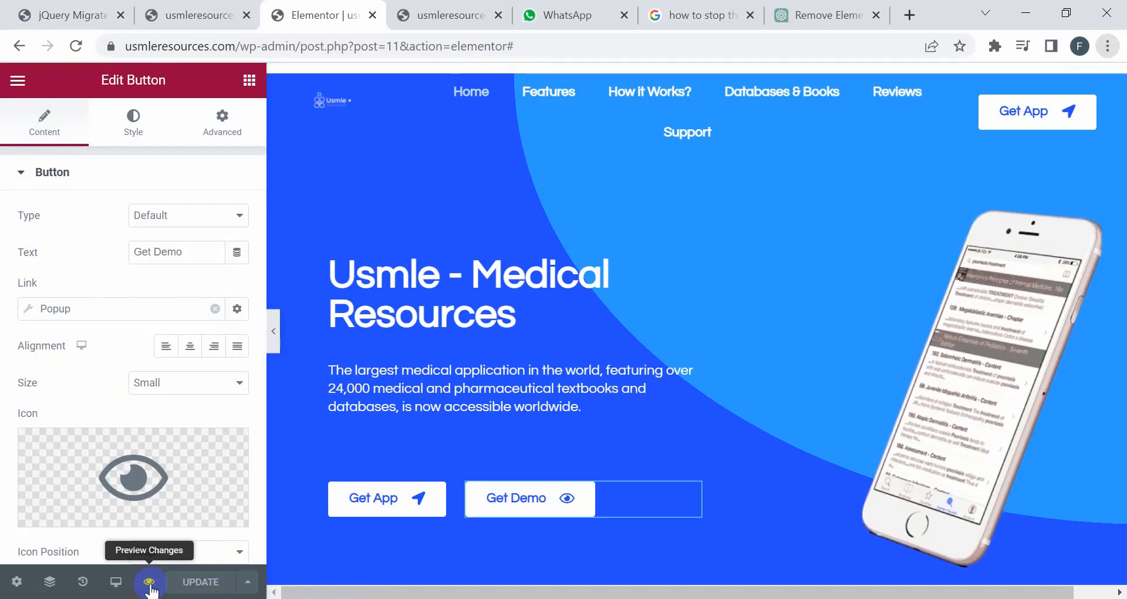
- Preview the page and open the Free Demo popup from the Get Demo button
{"action": "left_click", "coordinate": [149, 581]}
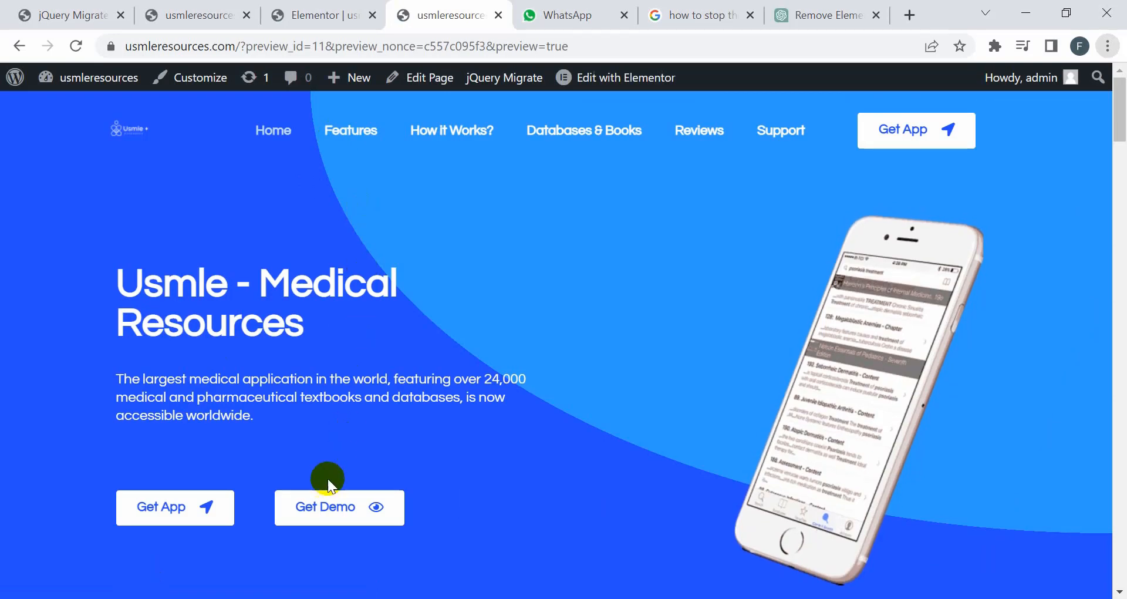
{"action": "left_click", "coordinate": [324, 507]}
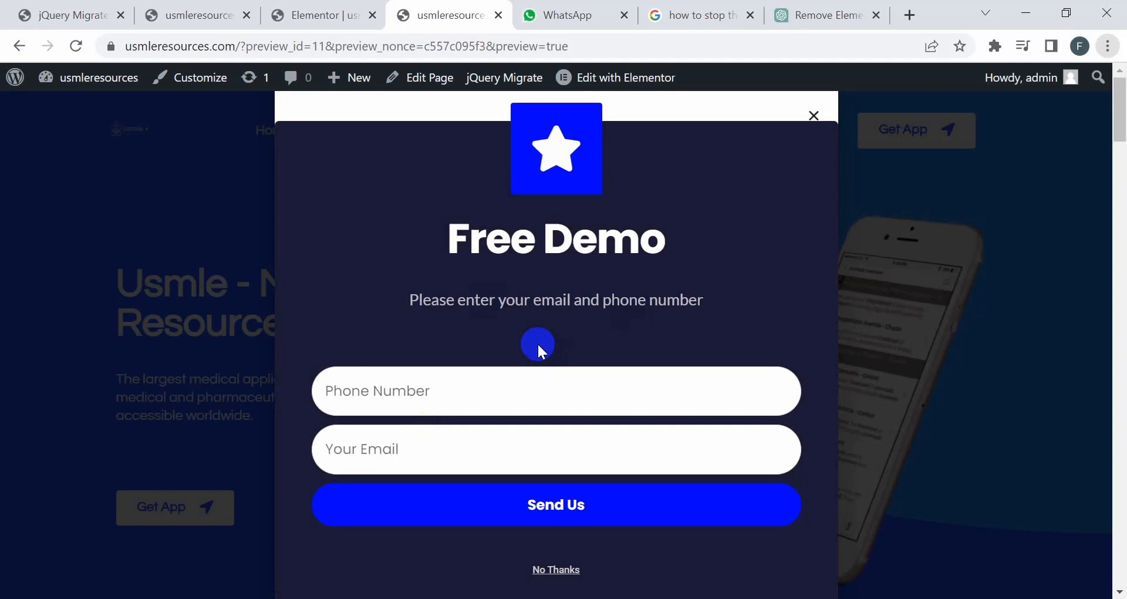
{"action": "mouse_move", "coordinate": [819, 114]}
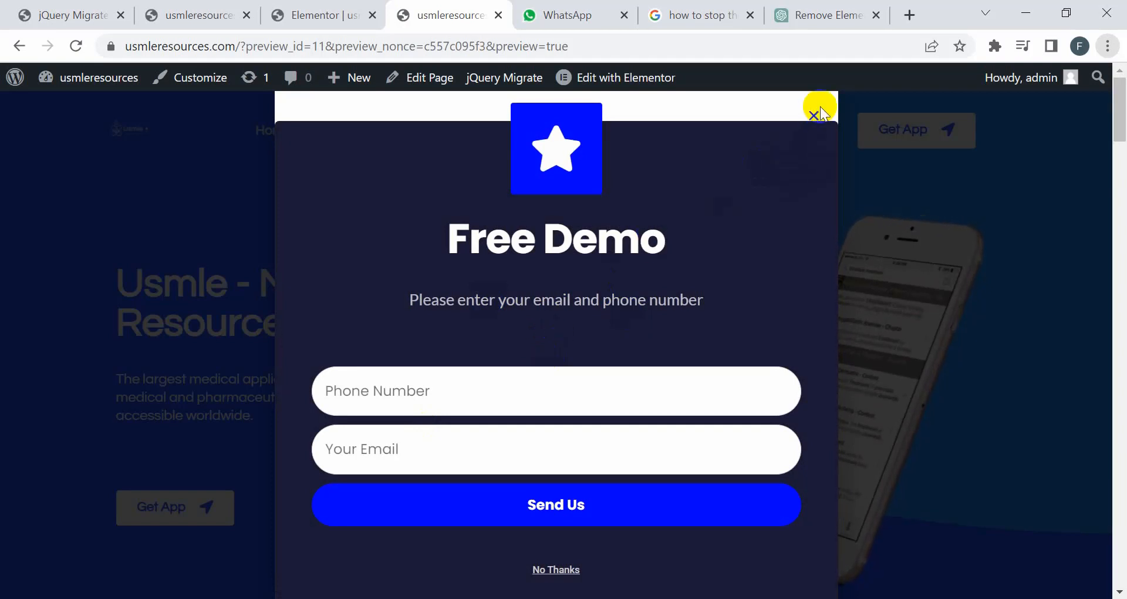